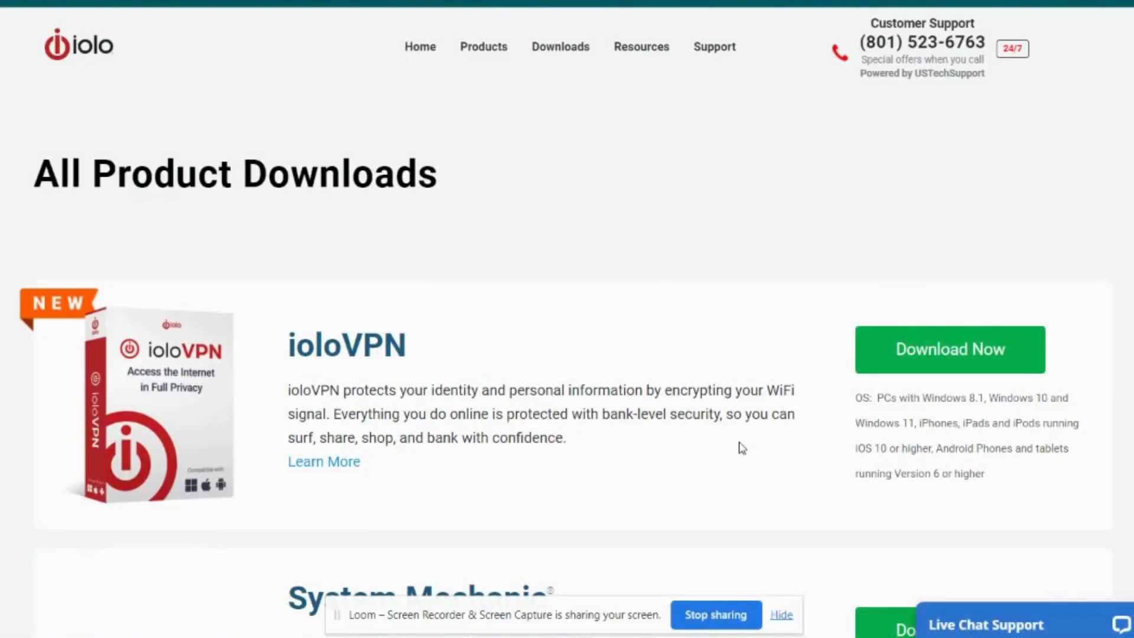
mouse_move(346, 176)
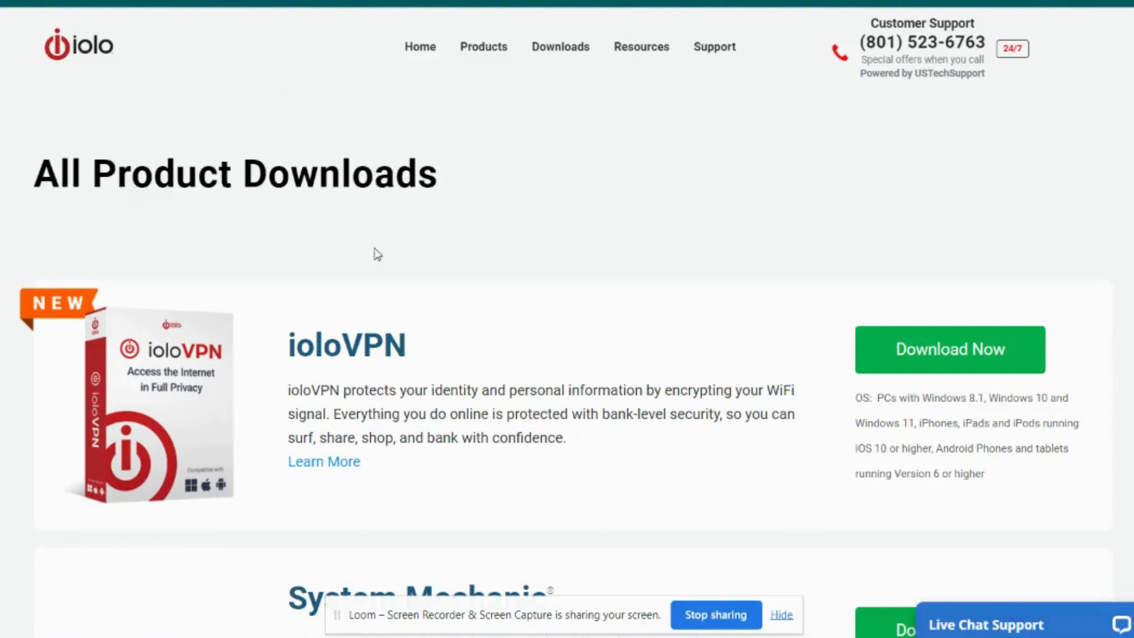
Navigate from the Downloads menu to the System Mechanic download page
scroll("down", 3)
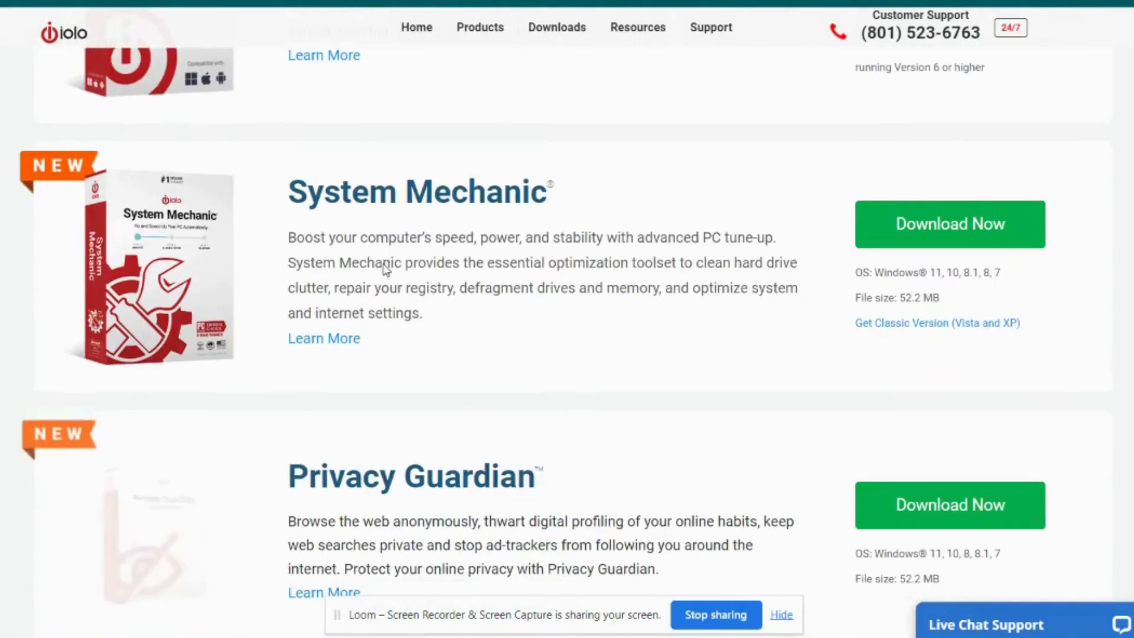
scroll("down", 3)
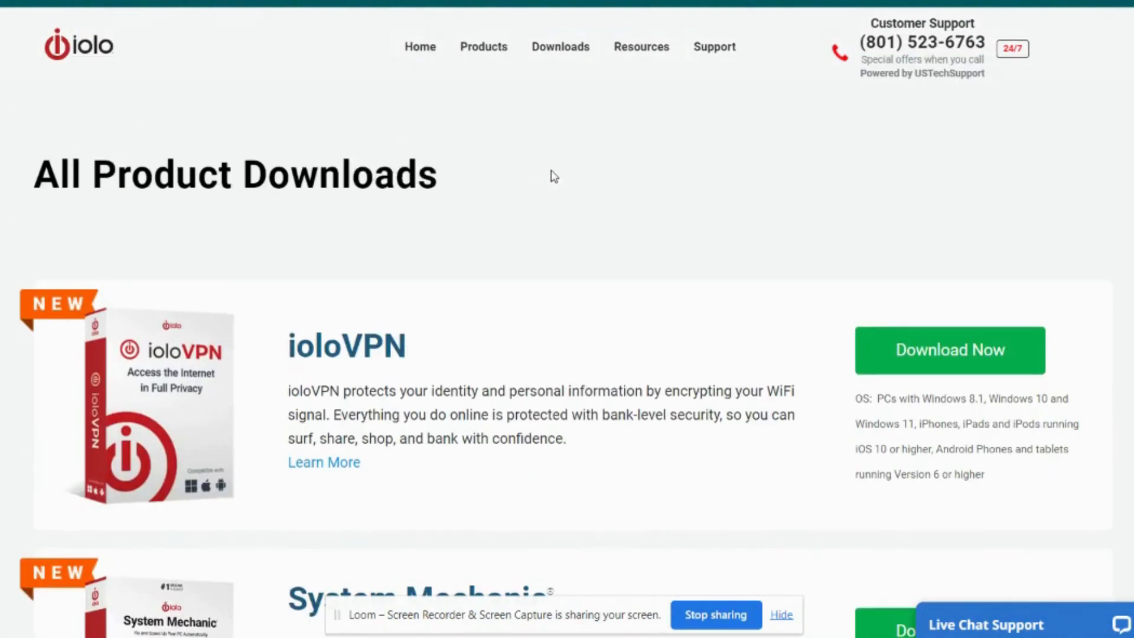
left_click(560, 46)
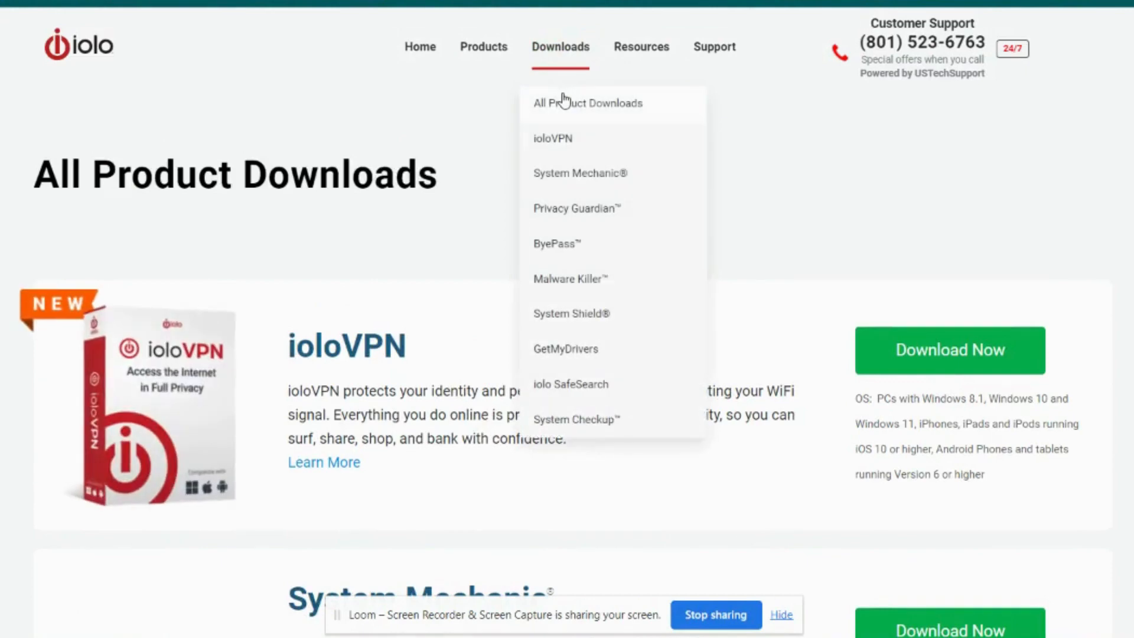
mouse_move(578, 172)
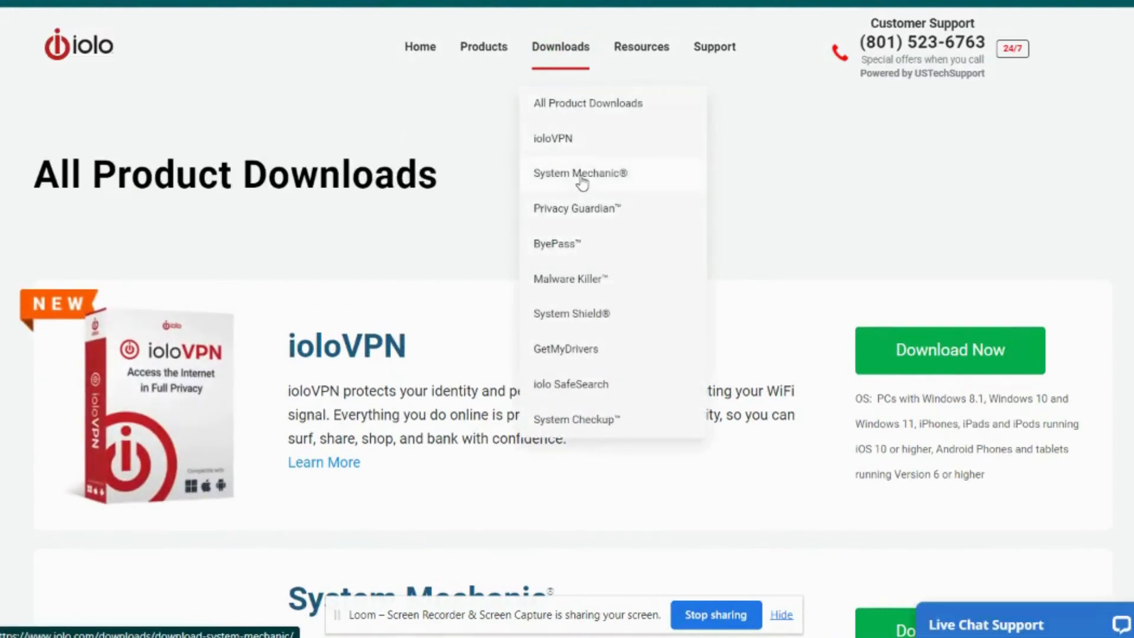
left_click(579, 172)
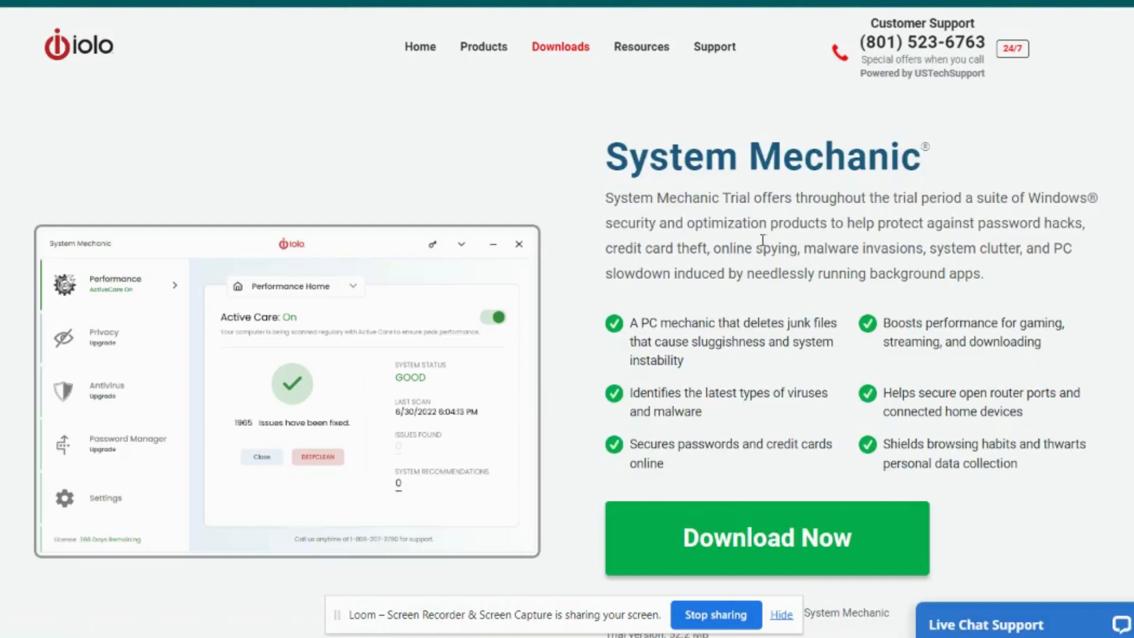
Start the System Mechanic installer download with the green Download Now button
scroll("down", 3)
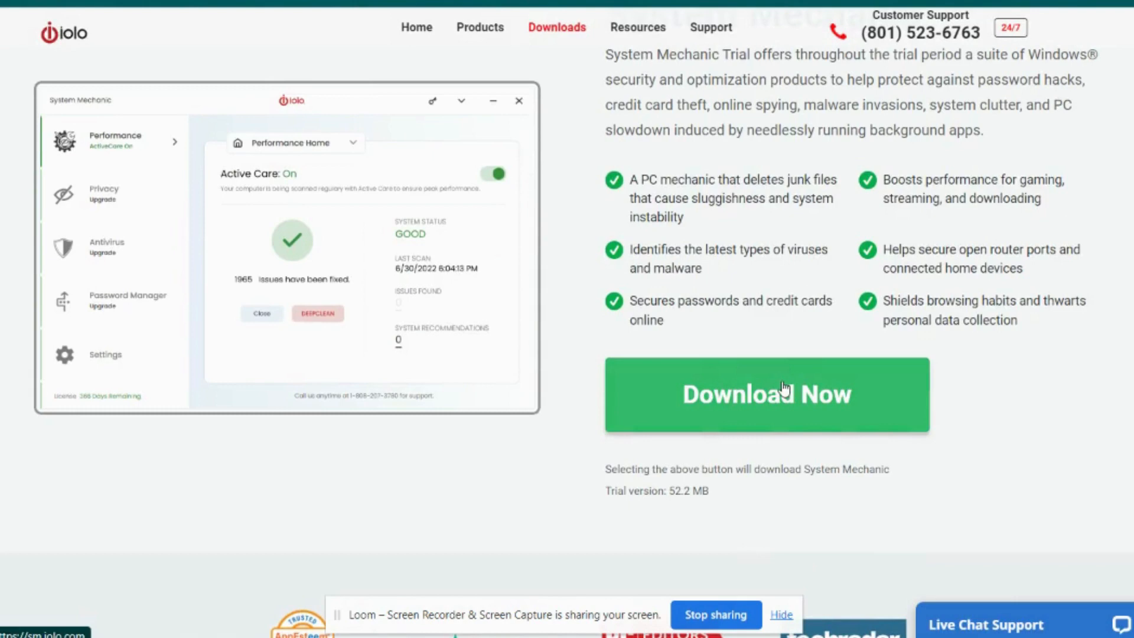
left_click(766, 394)
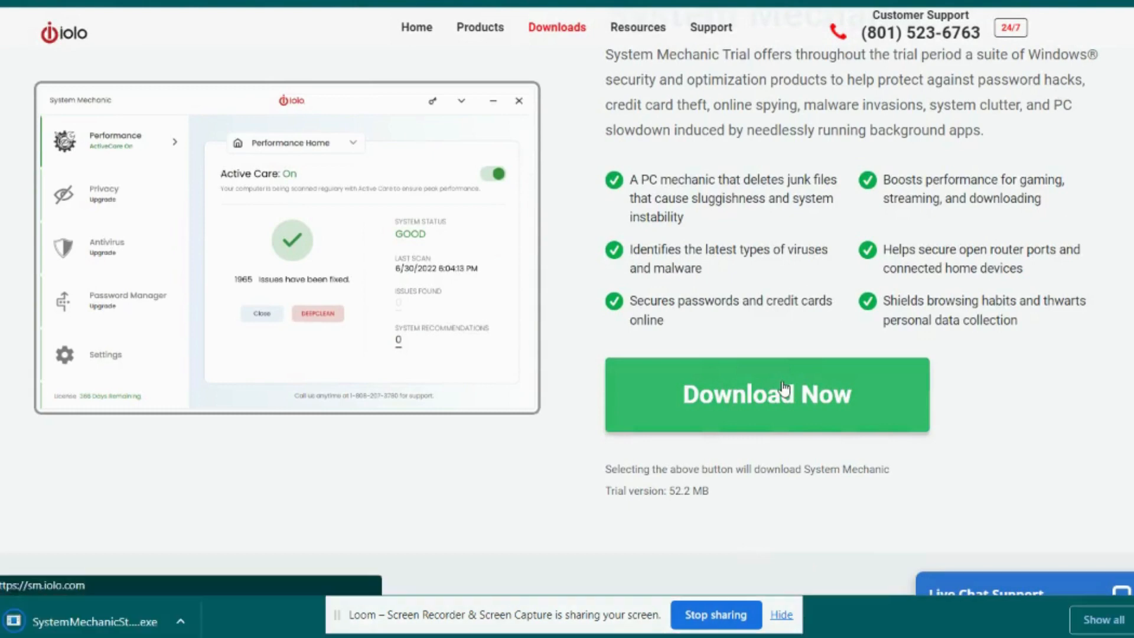
left_click(765, 395)
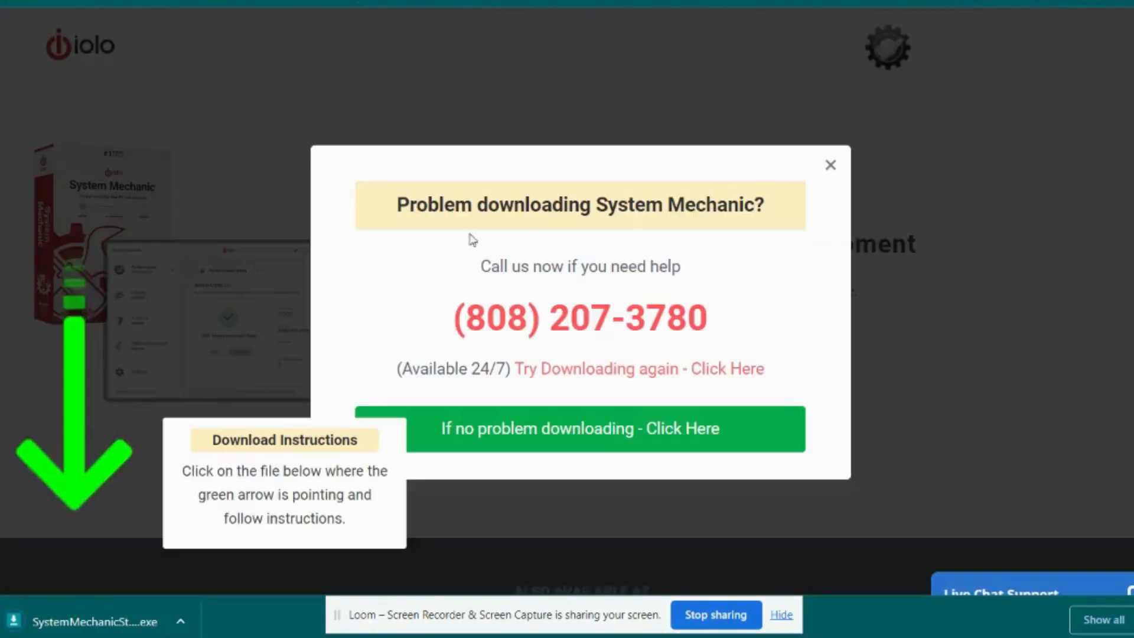
mouse_move(82, 330)
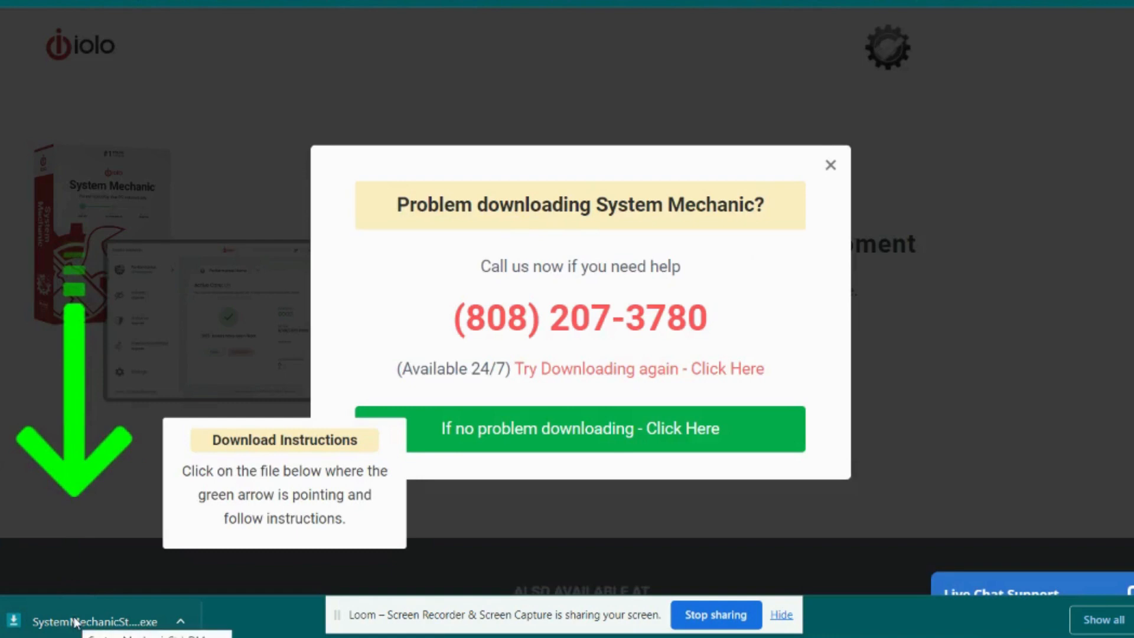
Run the downloaded SystemMechanic .exe and approve it in the Security Warning dialog
left_click(94, 621)
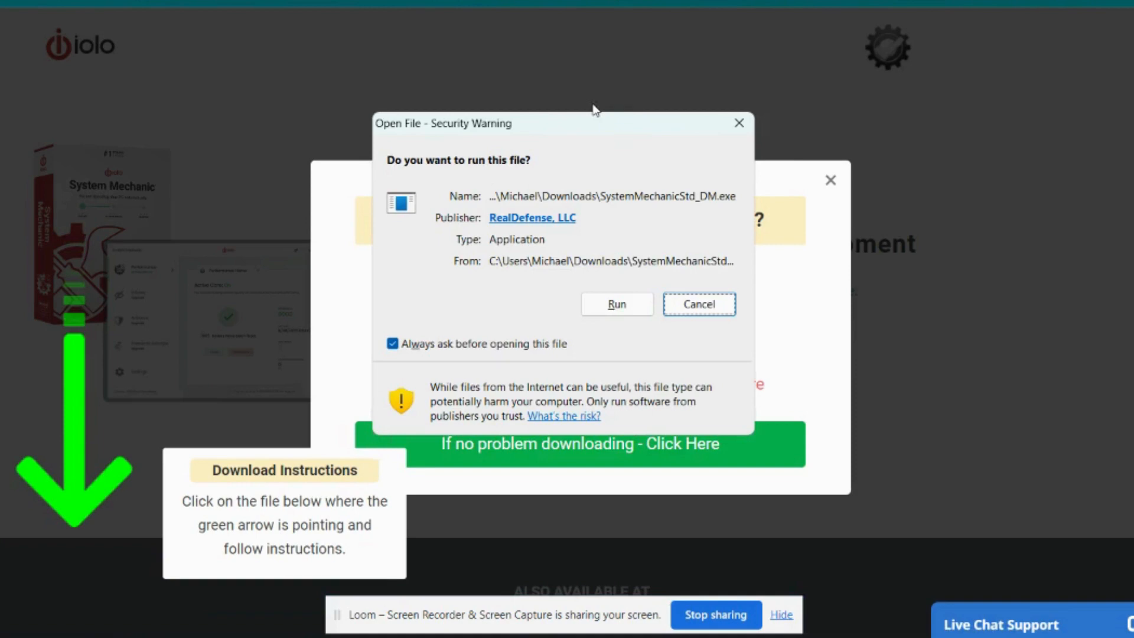
mouse_move(569, 128)
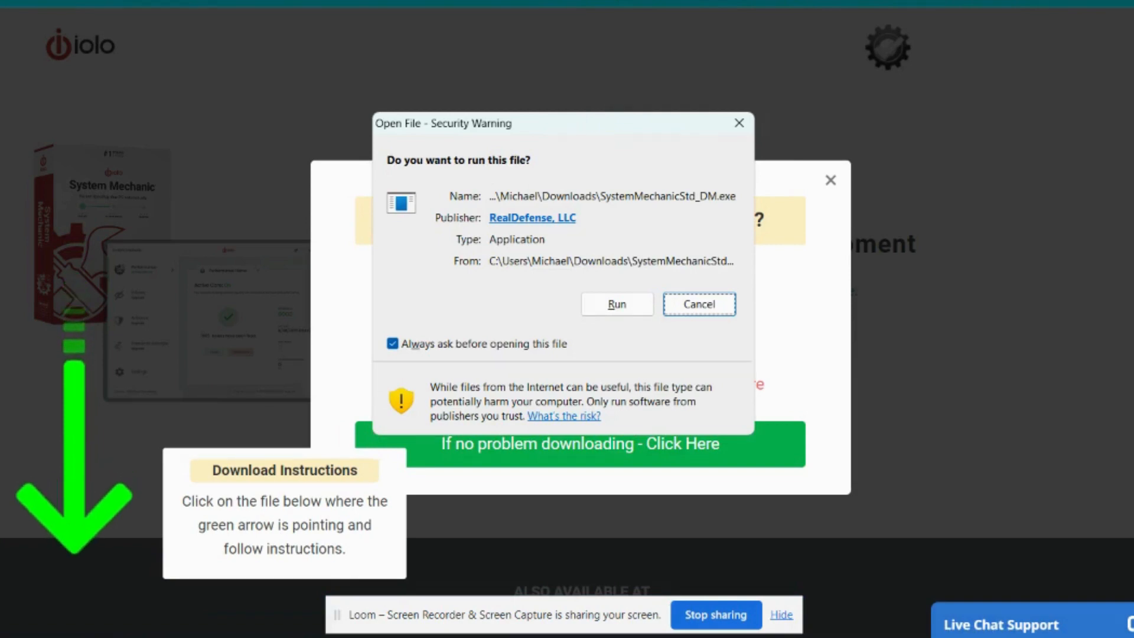
mouse_move(548, 259)
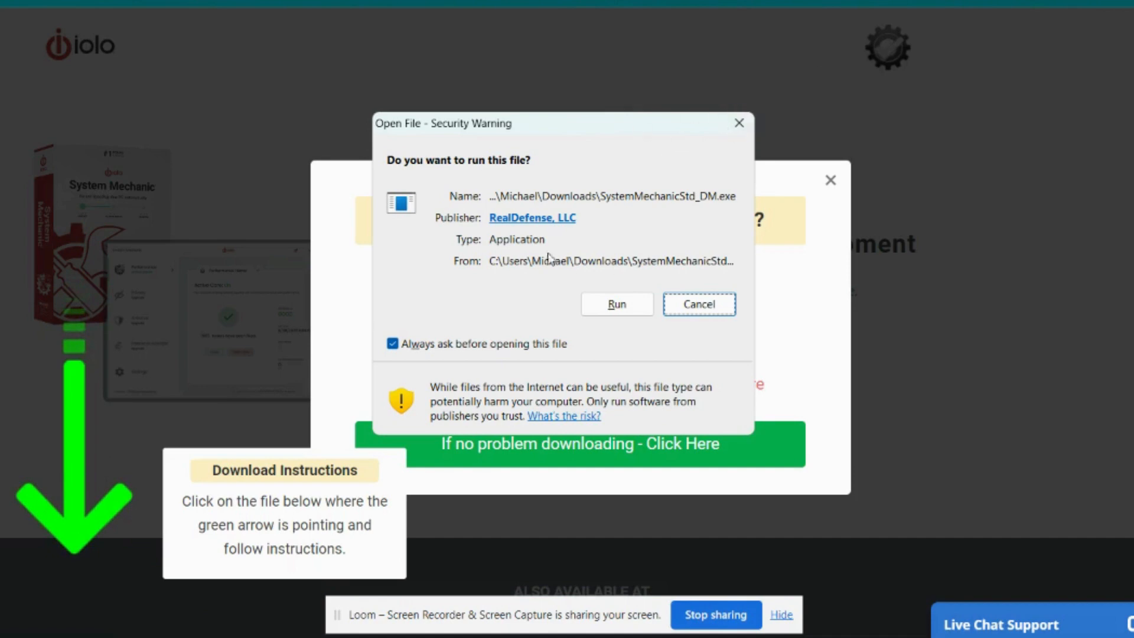
mouse_move(694, 235)
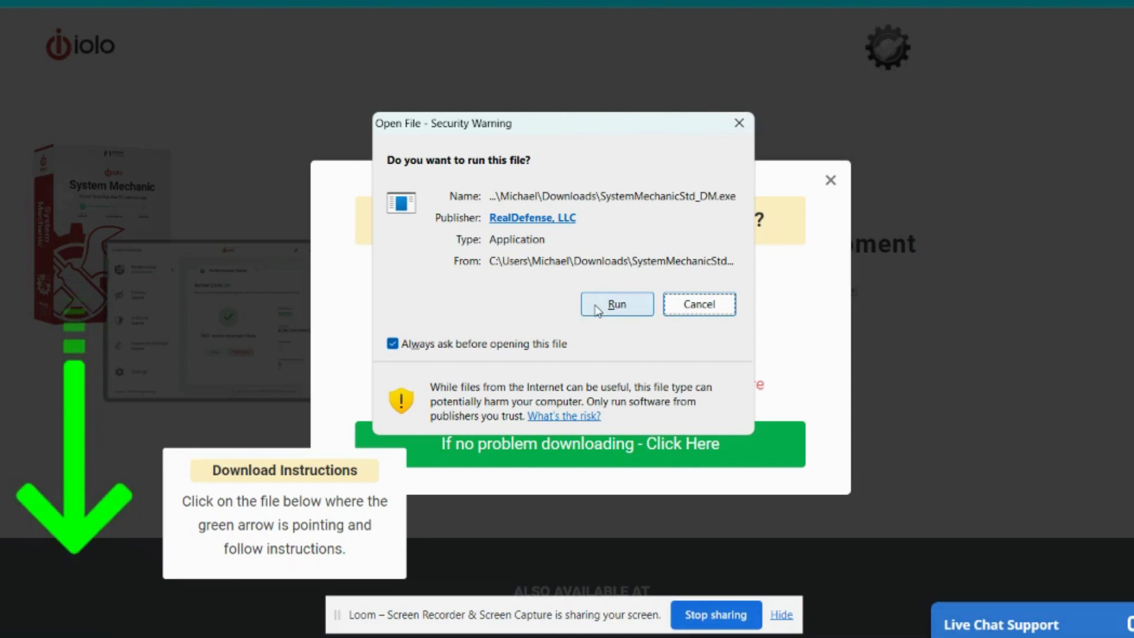
left_click(616, 304)
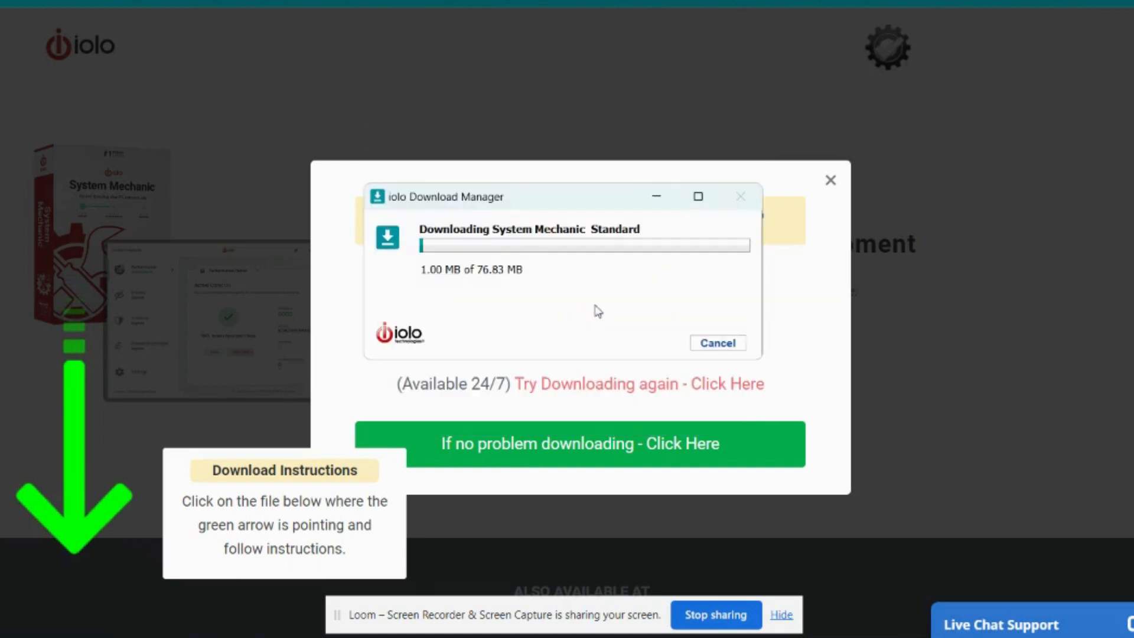